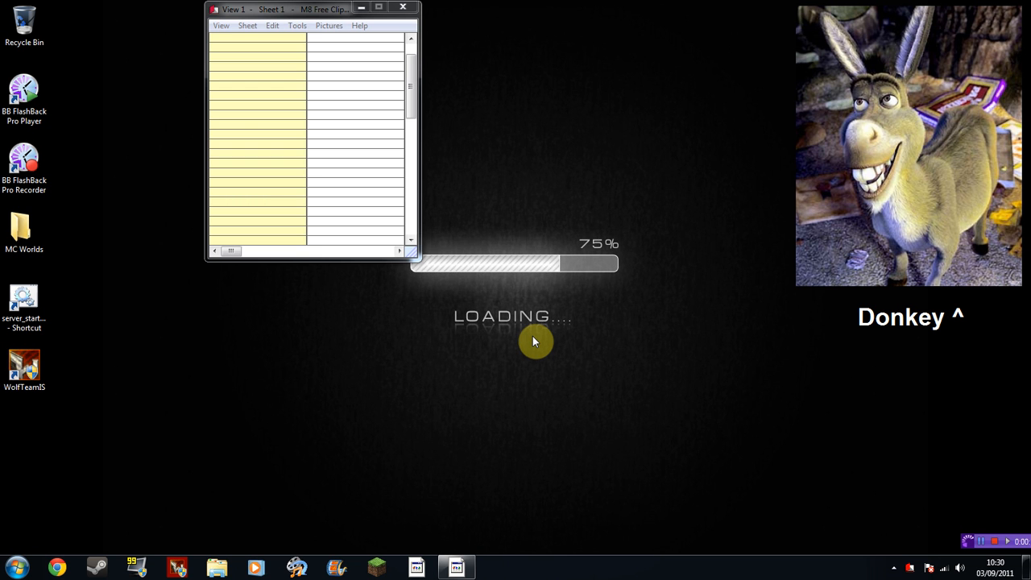
mouse_move(558, 328)
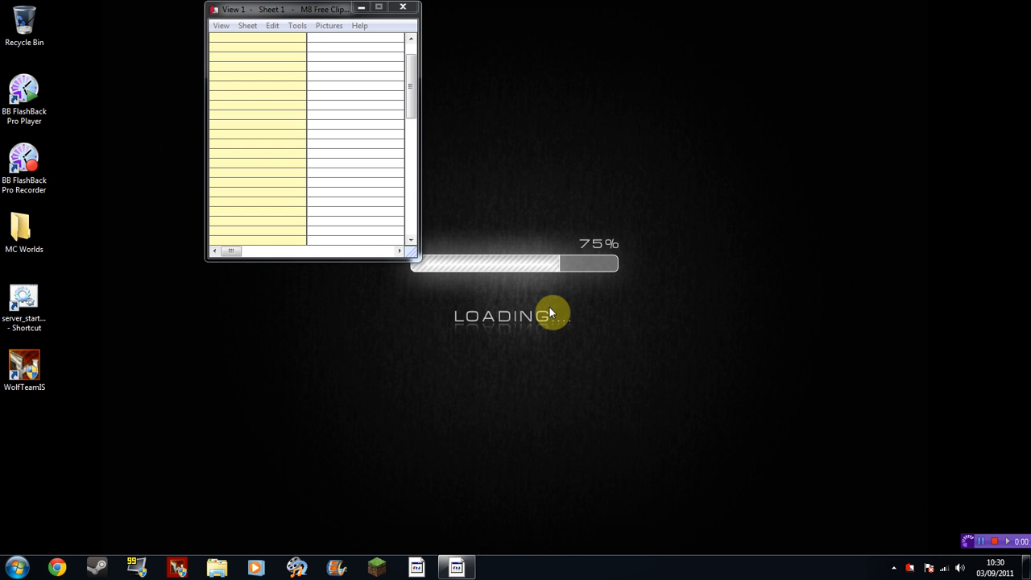
mouse_move(564, 306)
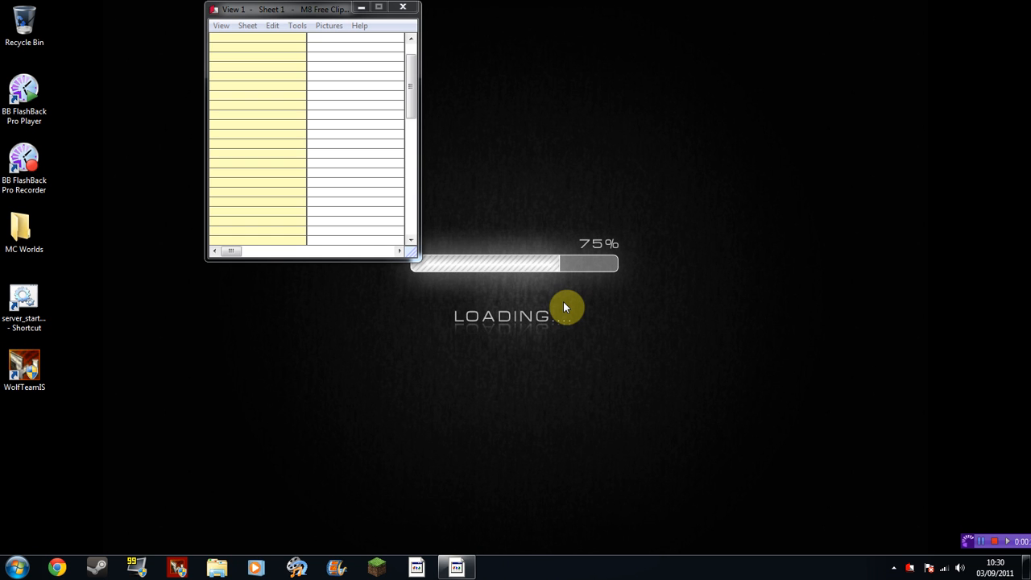
mouse_move(574, 307)
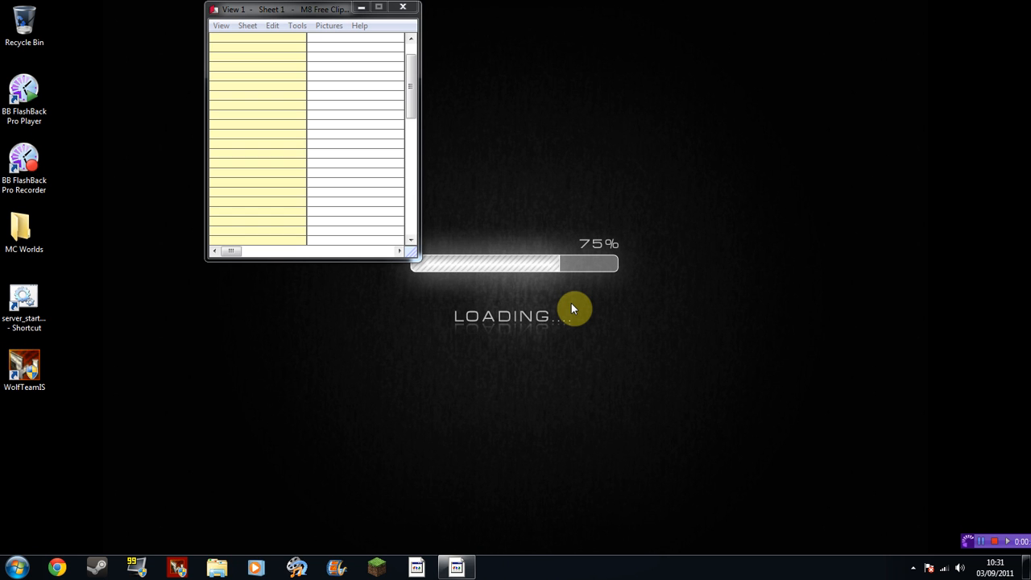
mouse_move(8, 561)
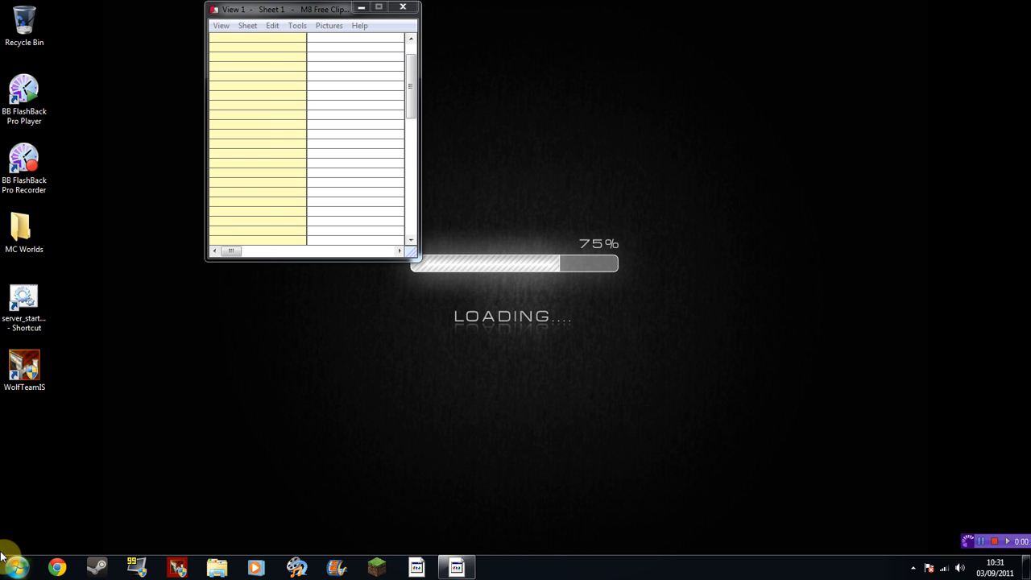
- Launch Paint, draw a black scribble, and copy it into the clip list
click(12, 563)
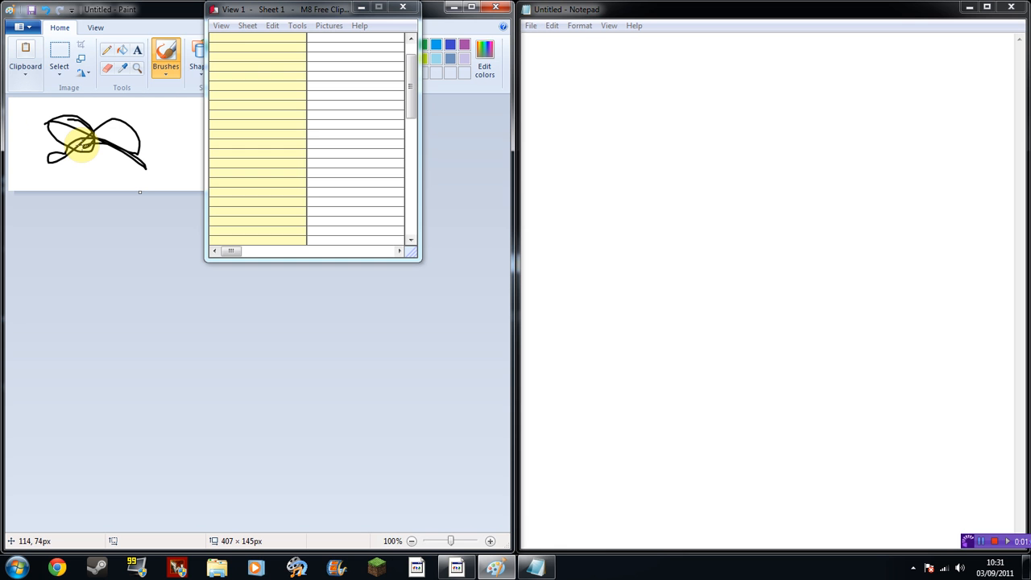
click(56, 56)
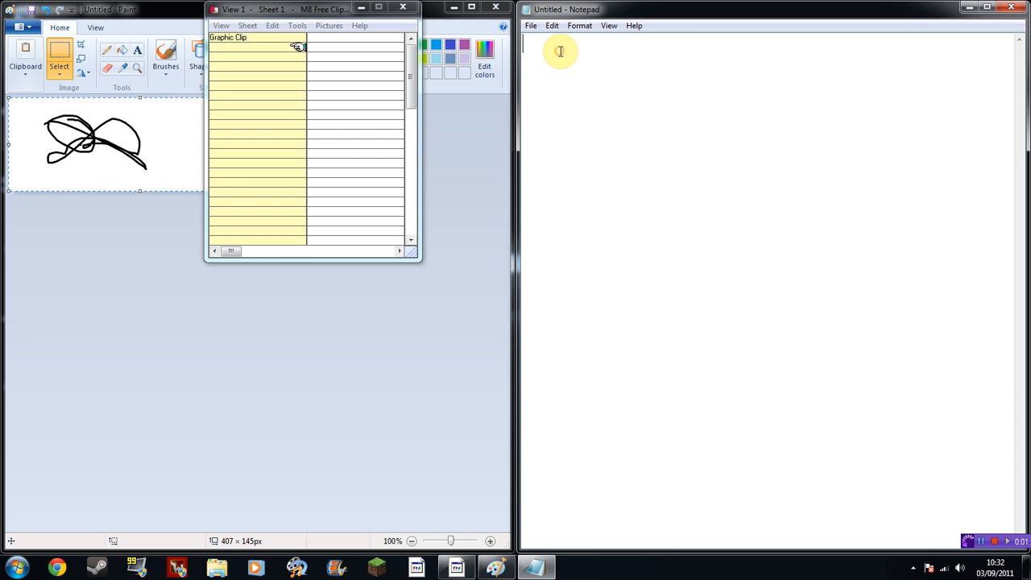
- Type and copy 'Hello' in Notepad, then right-click a stored clip entry
text(Hello)
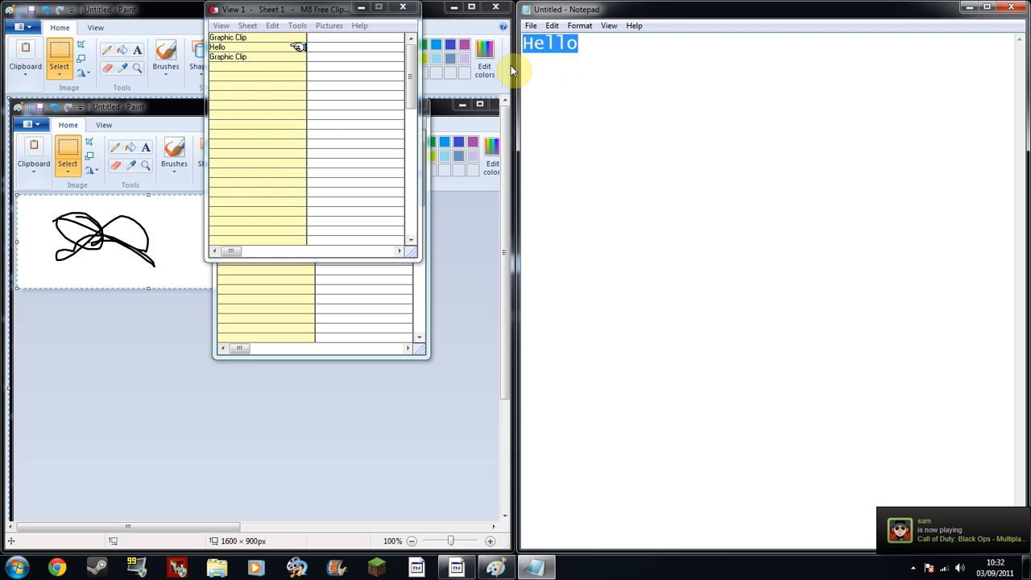
right_click(242, 47)
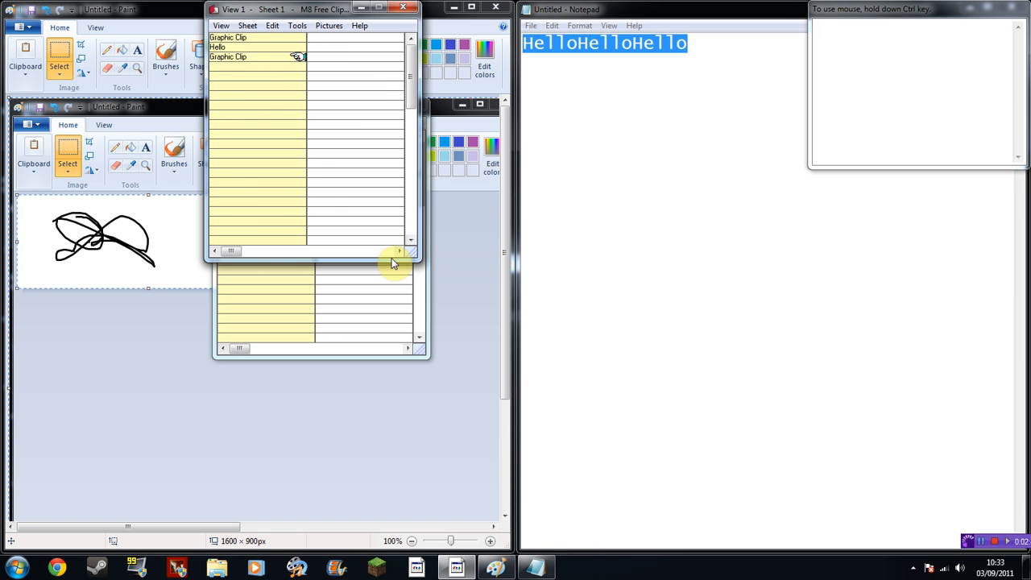
mouse_move(425, 307)
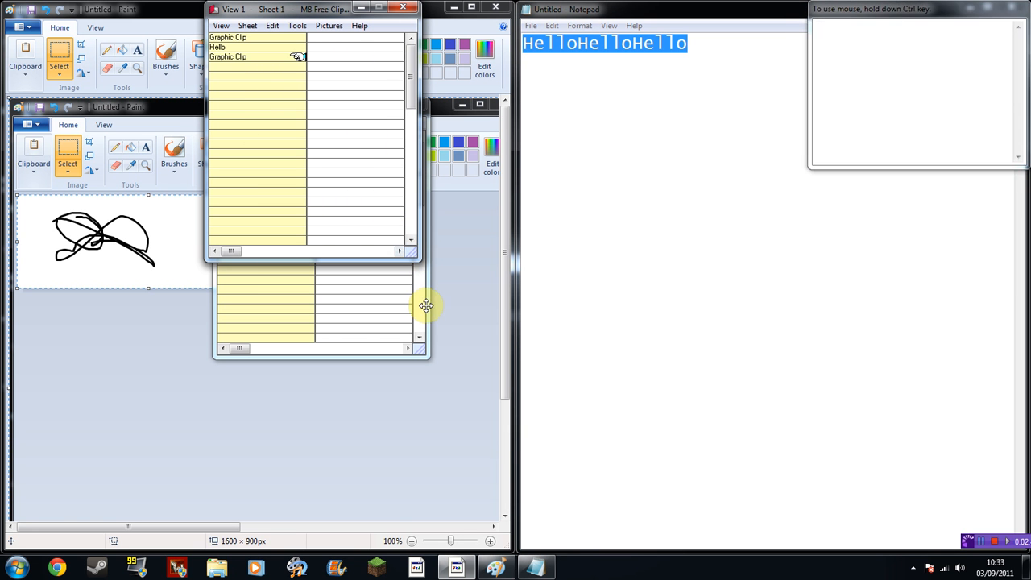